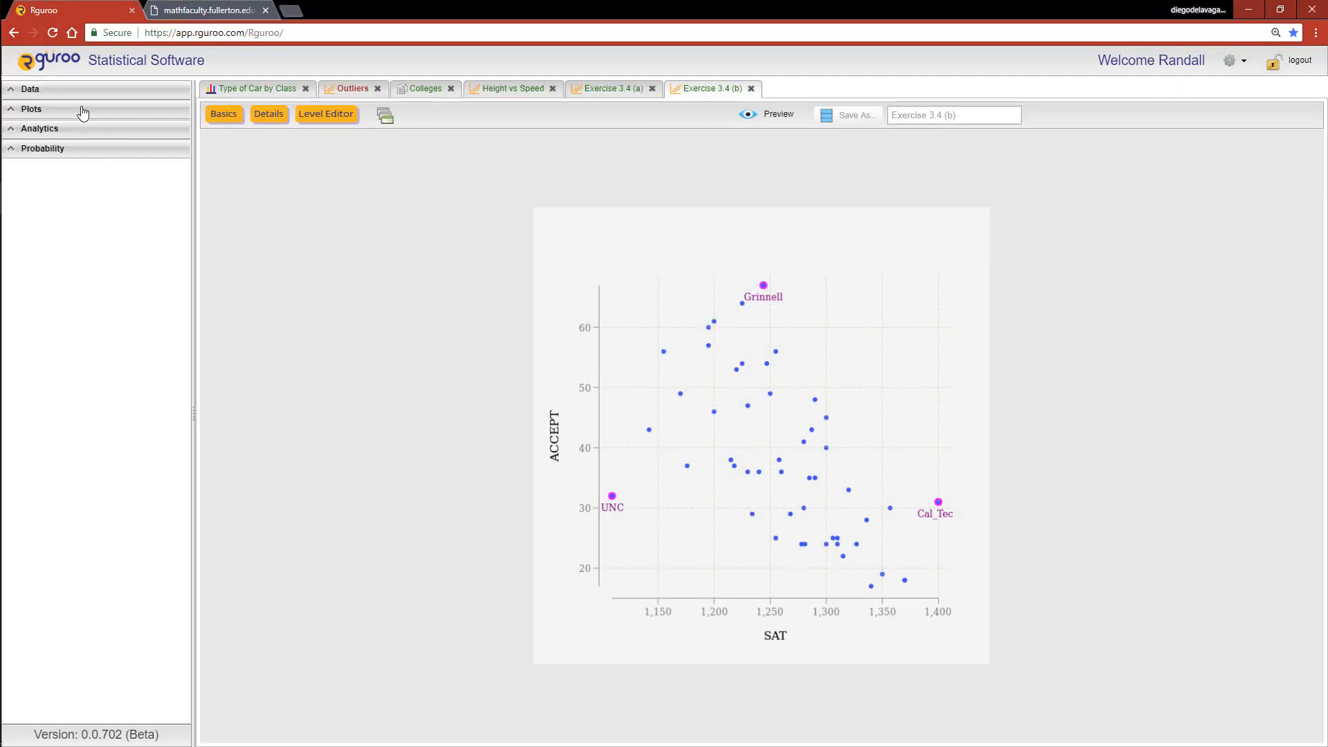
- Open File Import from the Data panel and browse for a local data file
{"action": "left_click", "coordinate": [31, 88]}
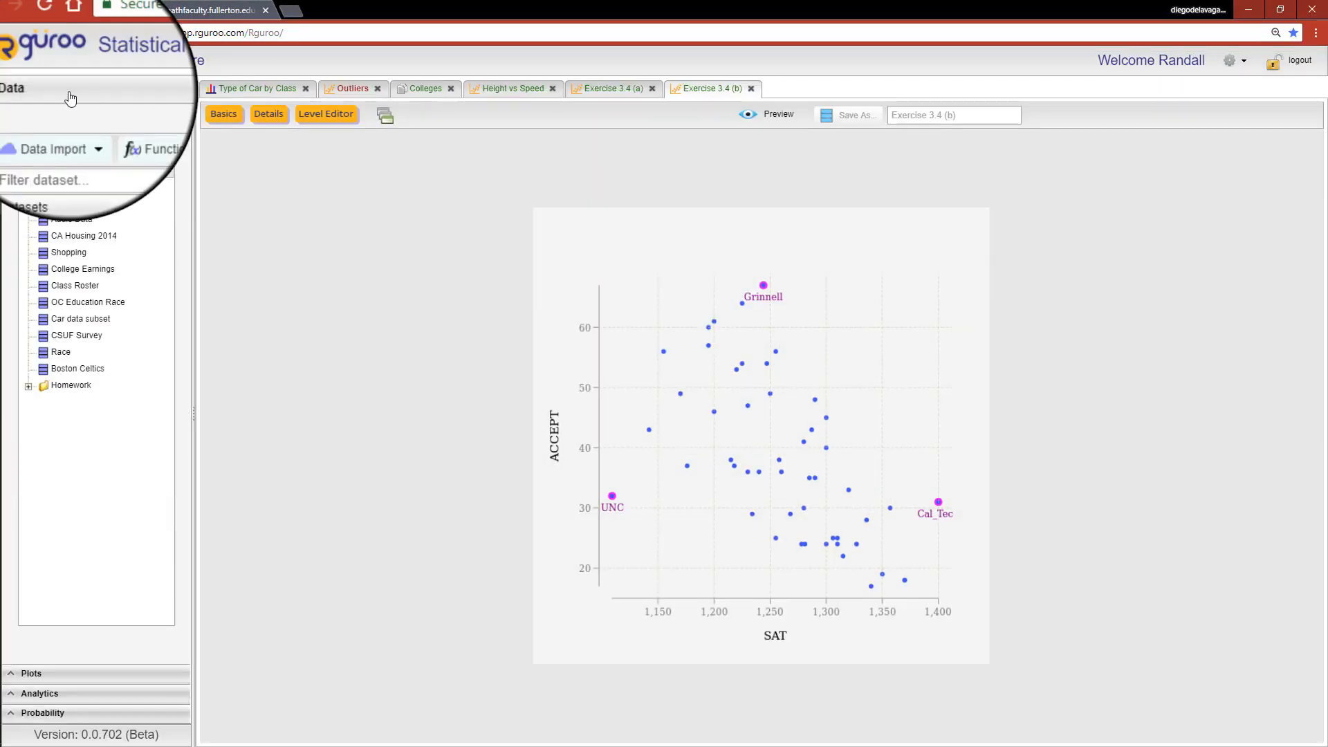
{"action": "left_click", "coordinate": [52, 125]}
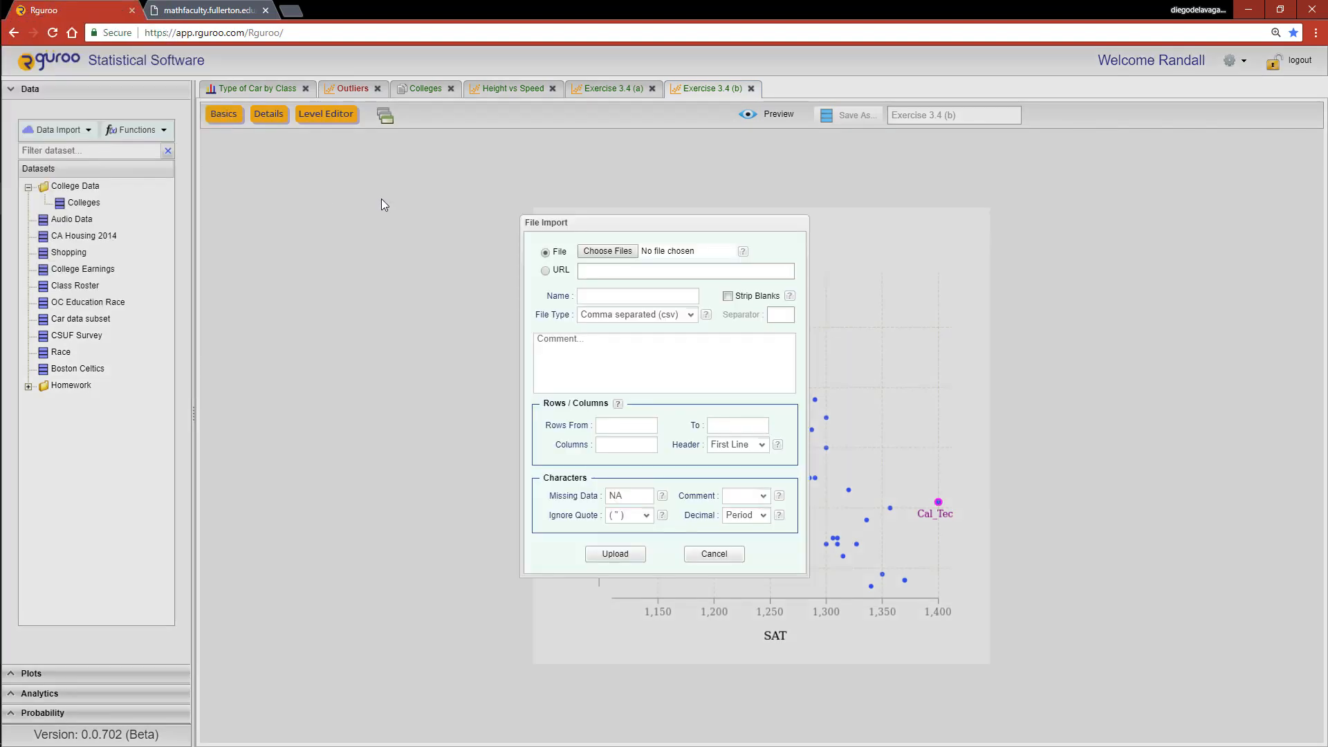
{"action": "left_click", "coordinate": [607, 251]}
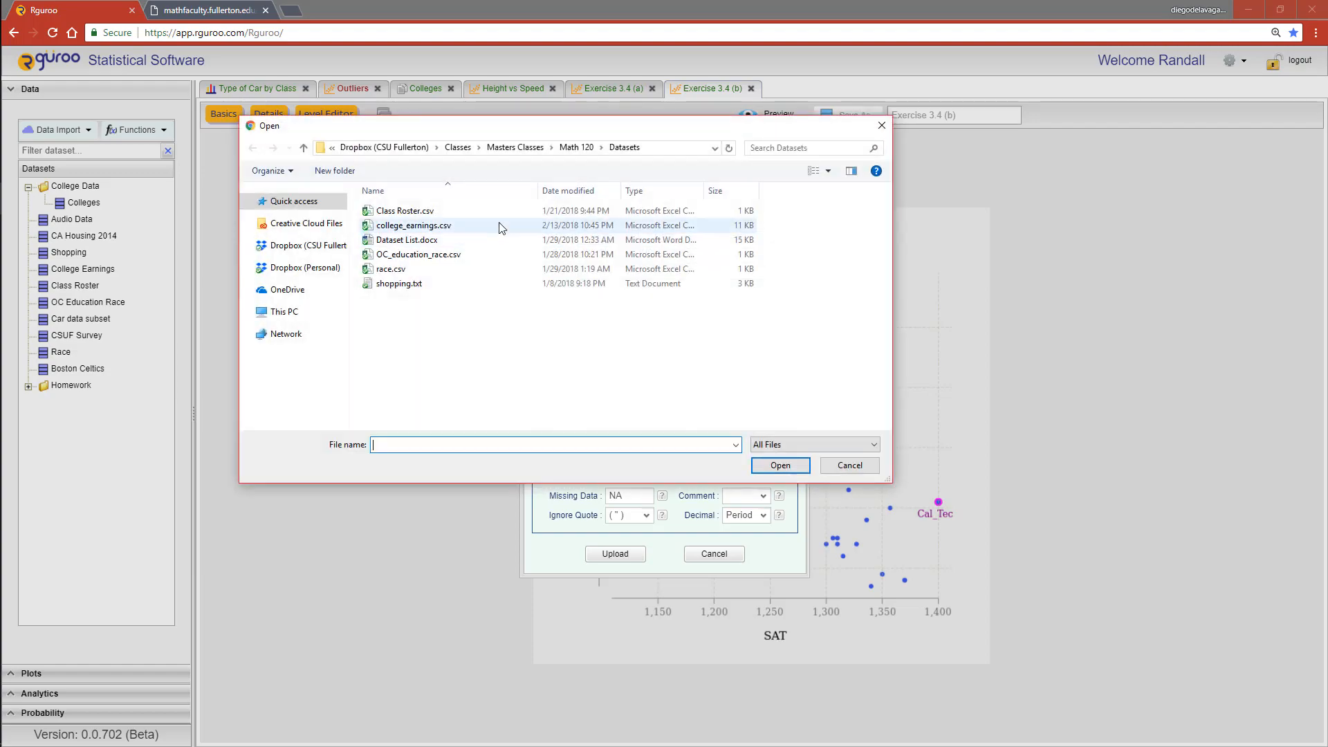
- Upload the car dataset from its URL as Car Data, white-space separated
{"action": "left_click", "coordinate": [399, 283]}
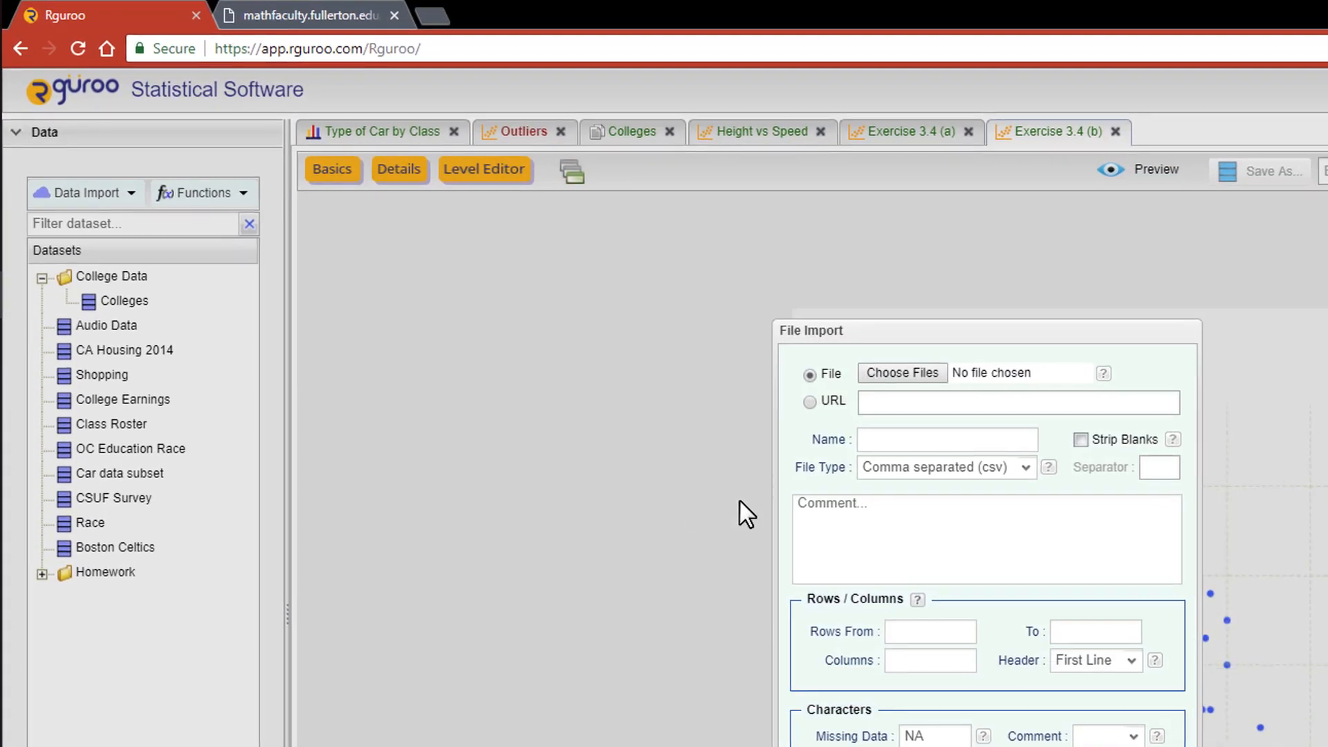
{"action": "left_click", "coordinate": [811, 402]}
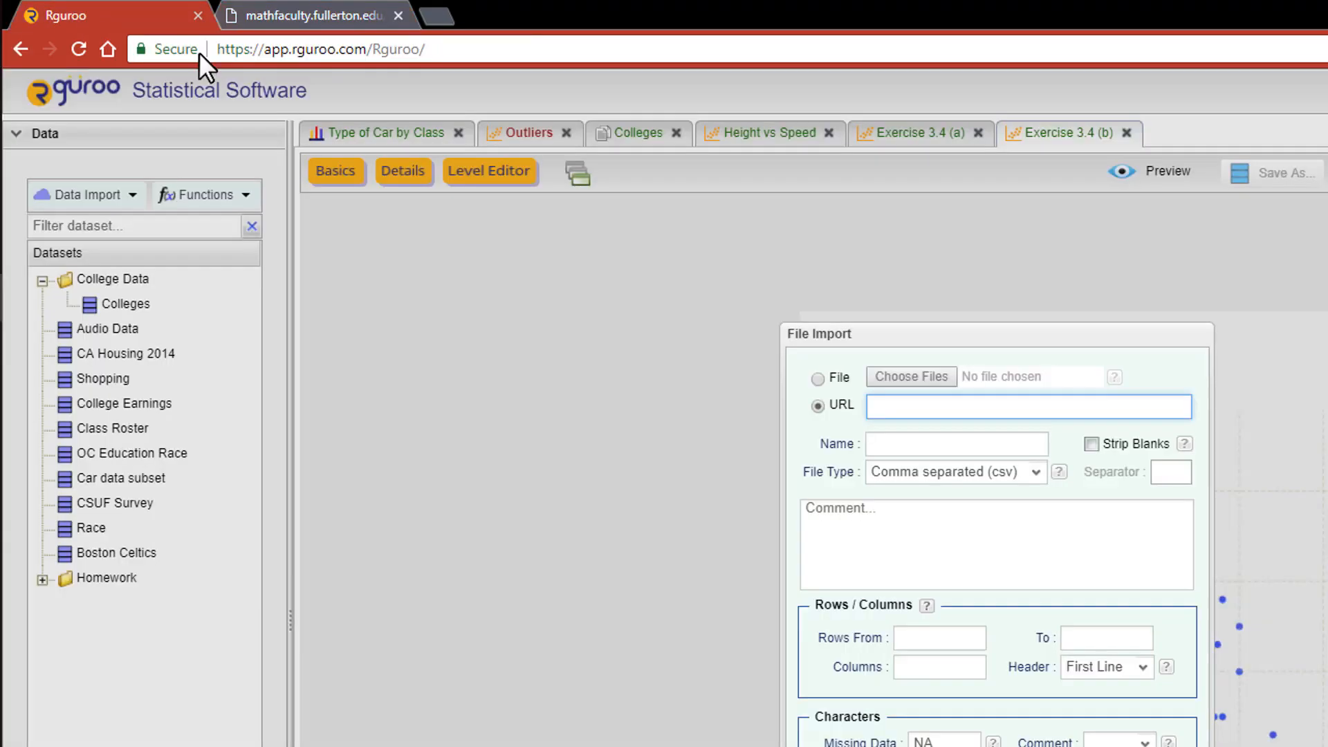
{"action": "type", "text": "cardata"}
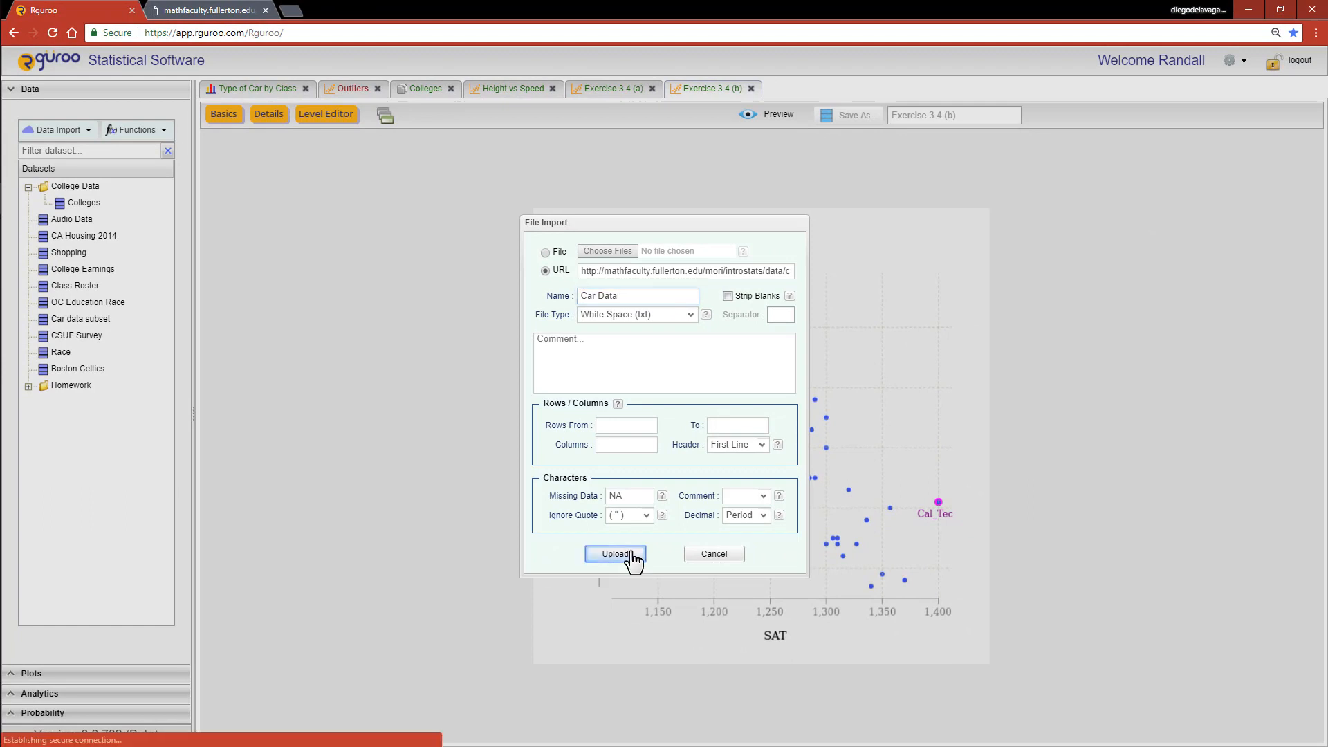
{"action": "left_click", "coordinate": [615, 553]}
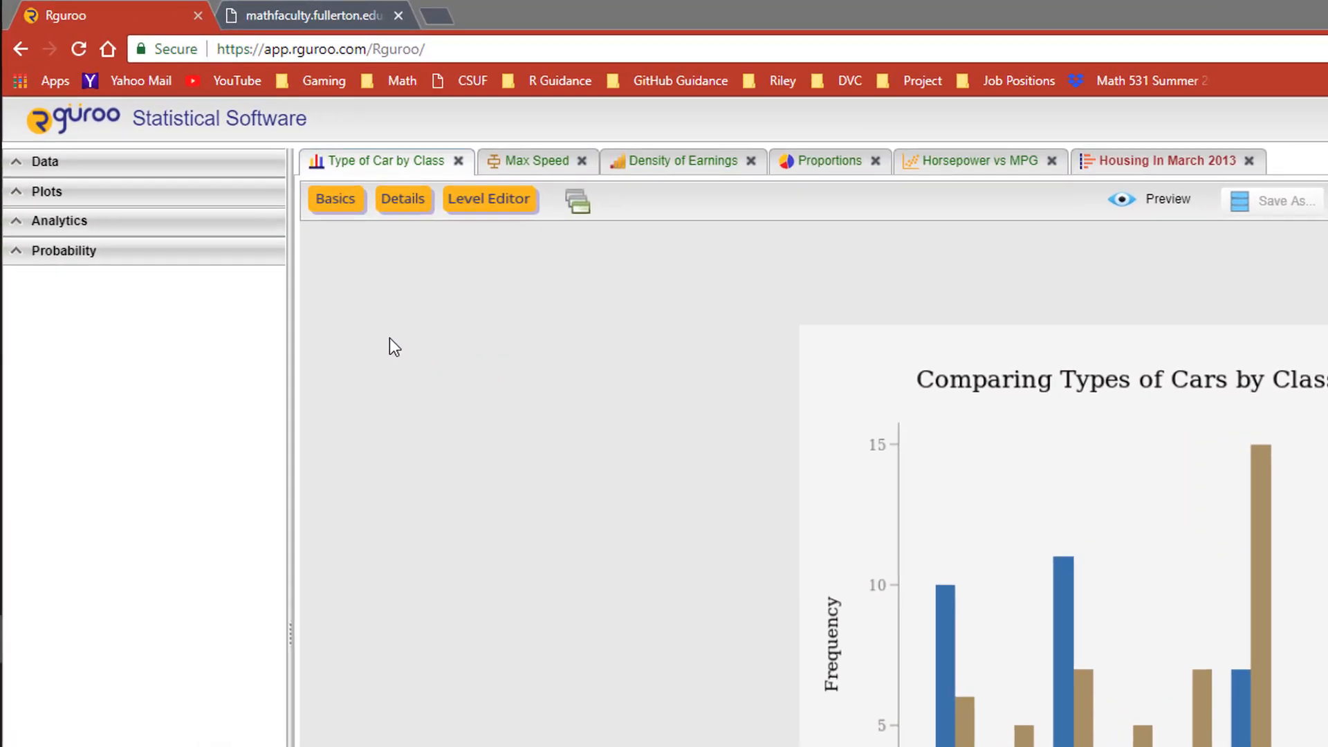
- Browse the example boxplot, pie chart, scatterplots and stem-and-leaf, then start a Car Data scatterplot
{"action": "left_click", "coordinate": [46, 192]}
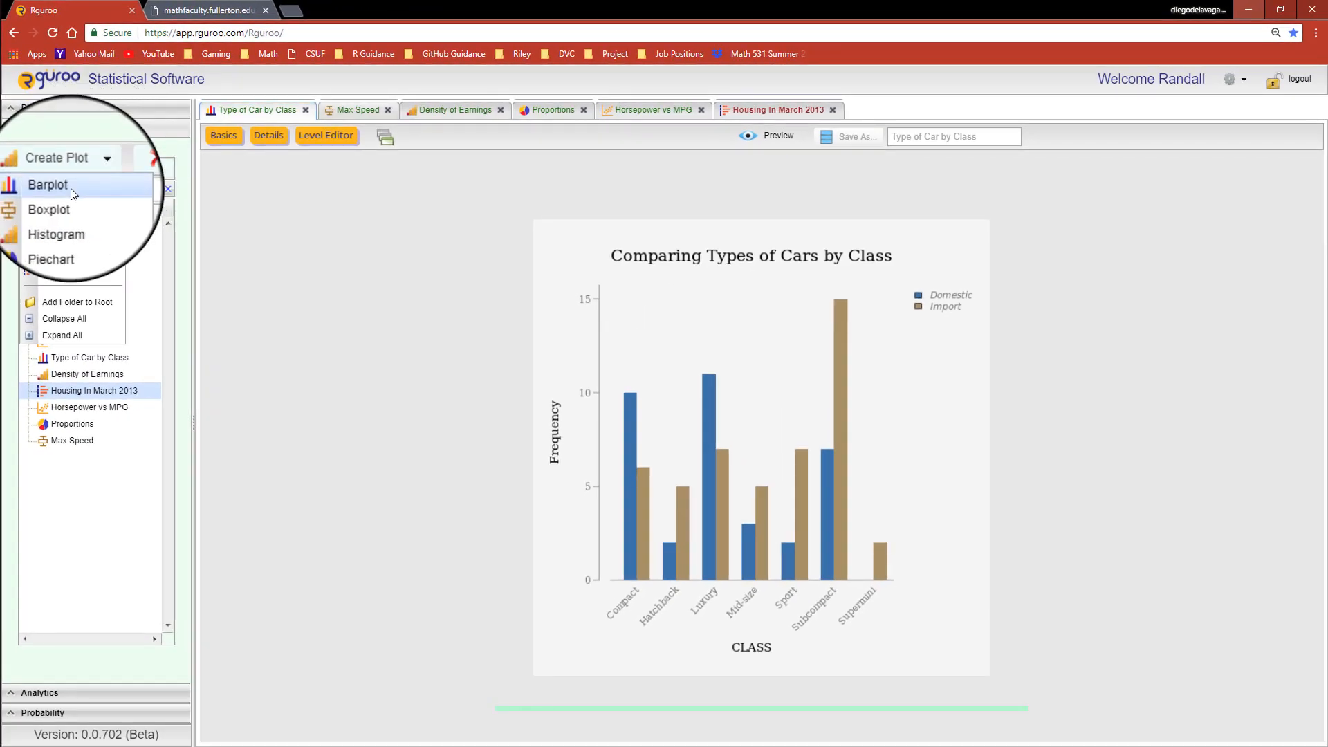
{"action": "left_click", "coordinate": [357, 110]}
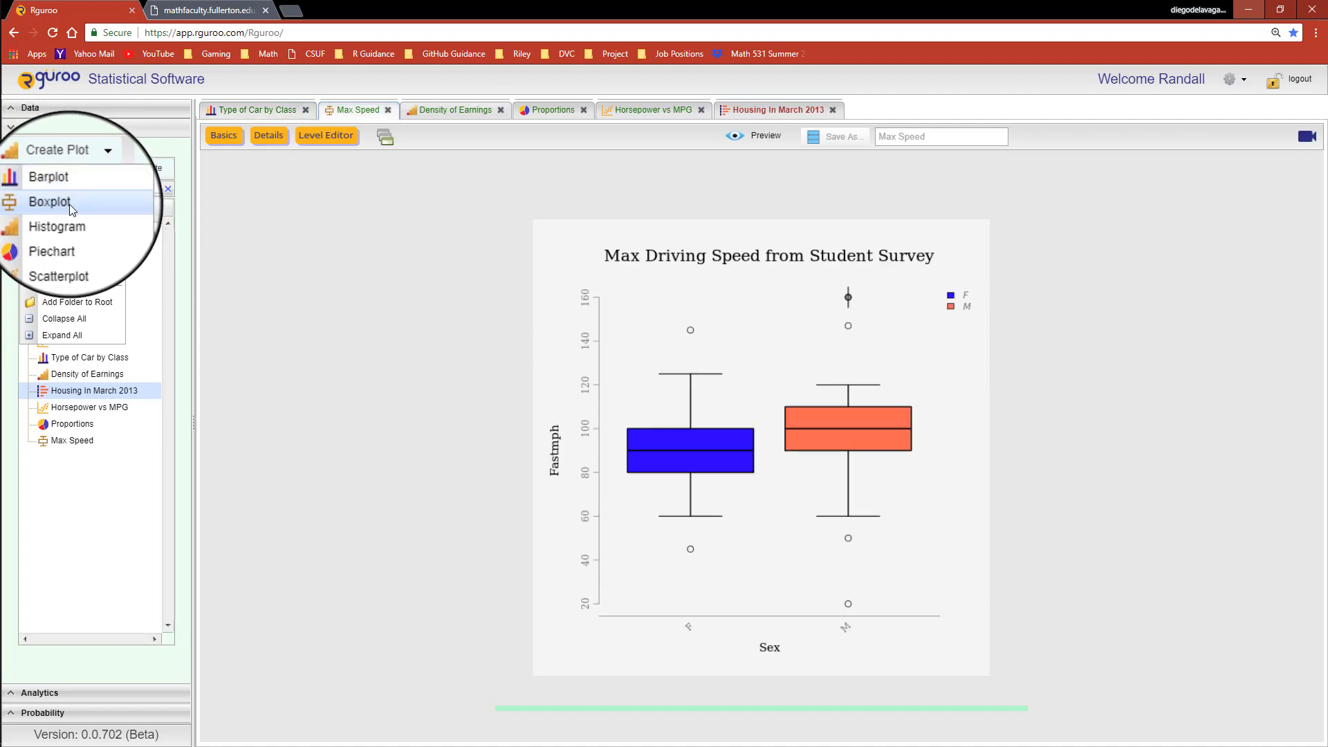
{"action": "left_click", "coordinate": [551, 110]}
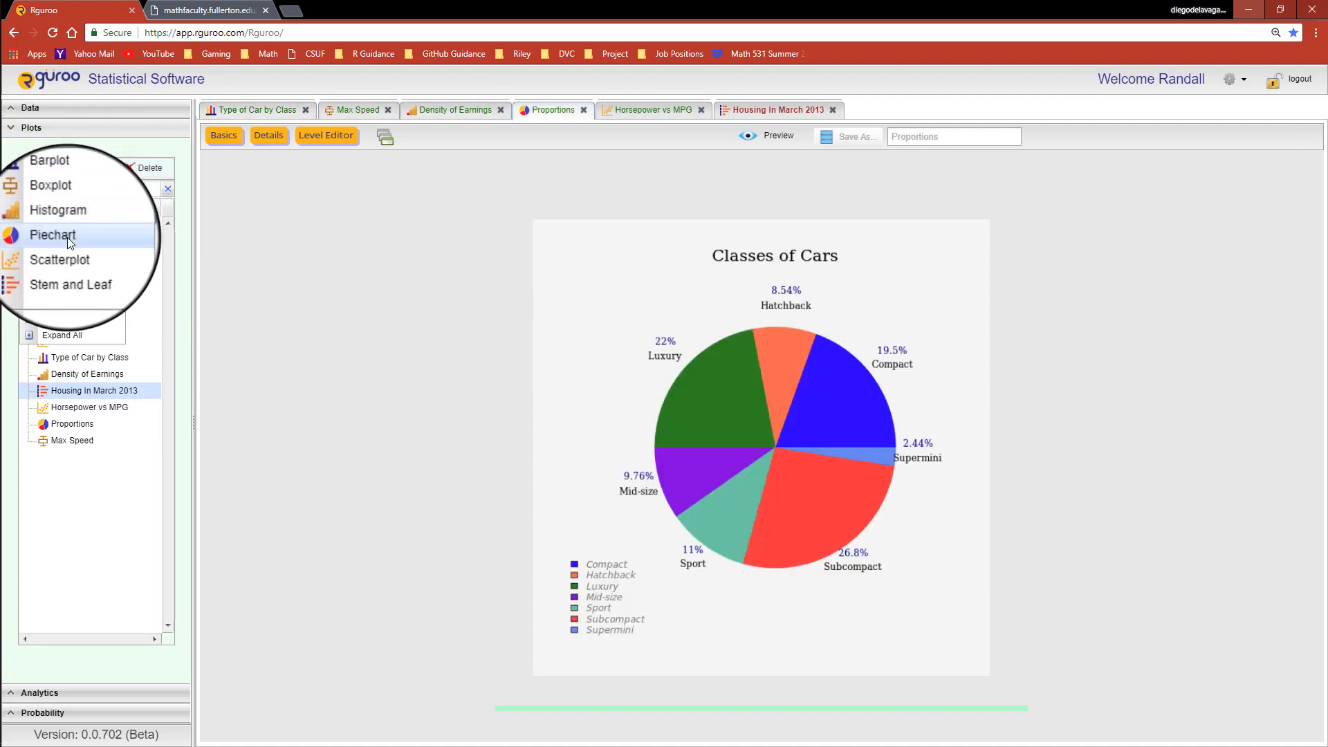
{"action": "left_click", "coordinate": [649, 109]}
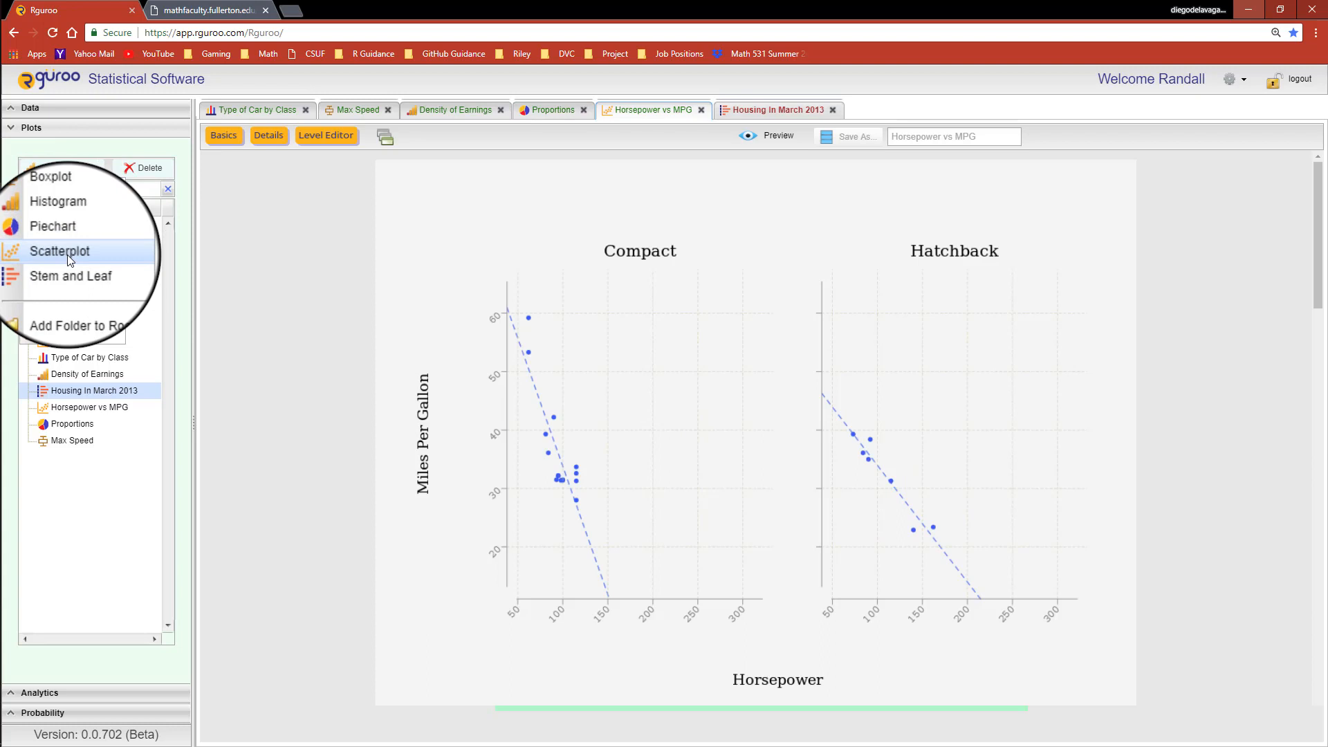
{"action": "left_click", "coordinate": [773, 109]}
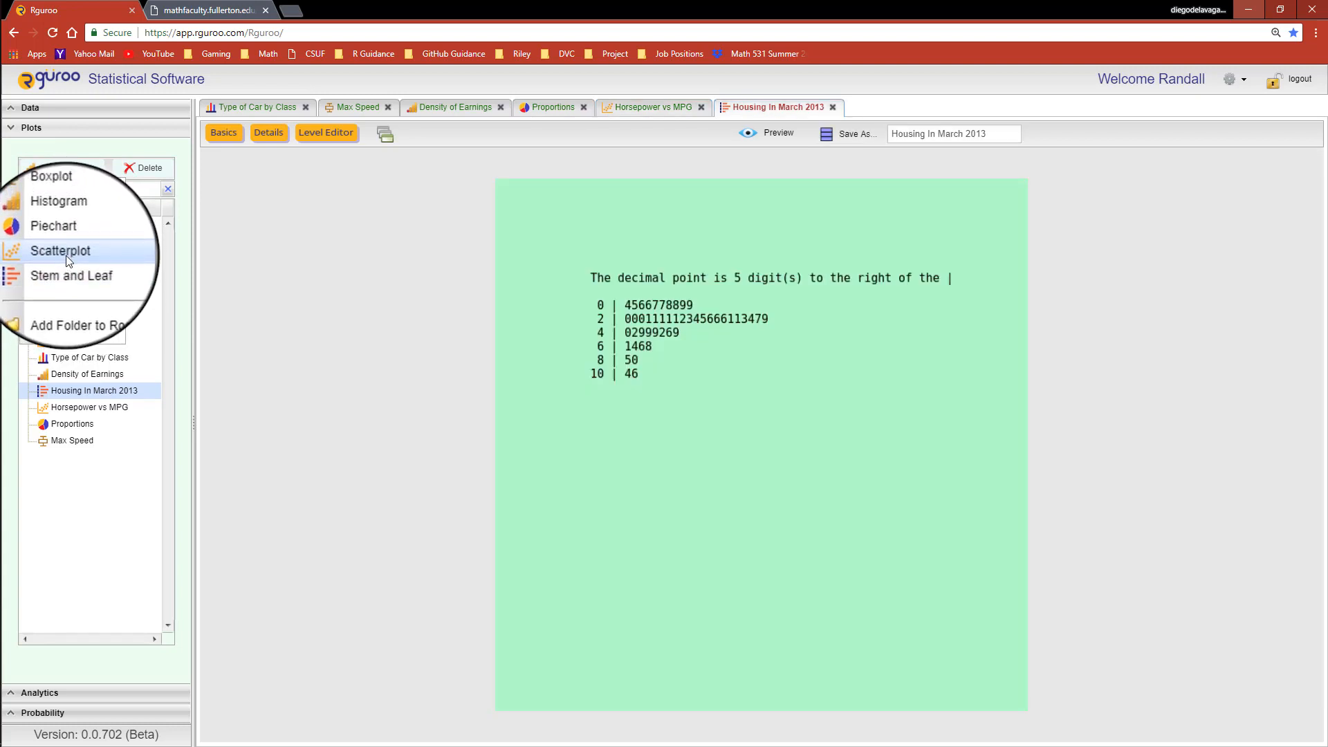
{"action": "left_click", "coordinate": [59, 250]}
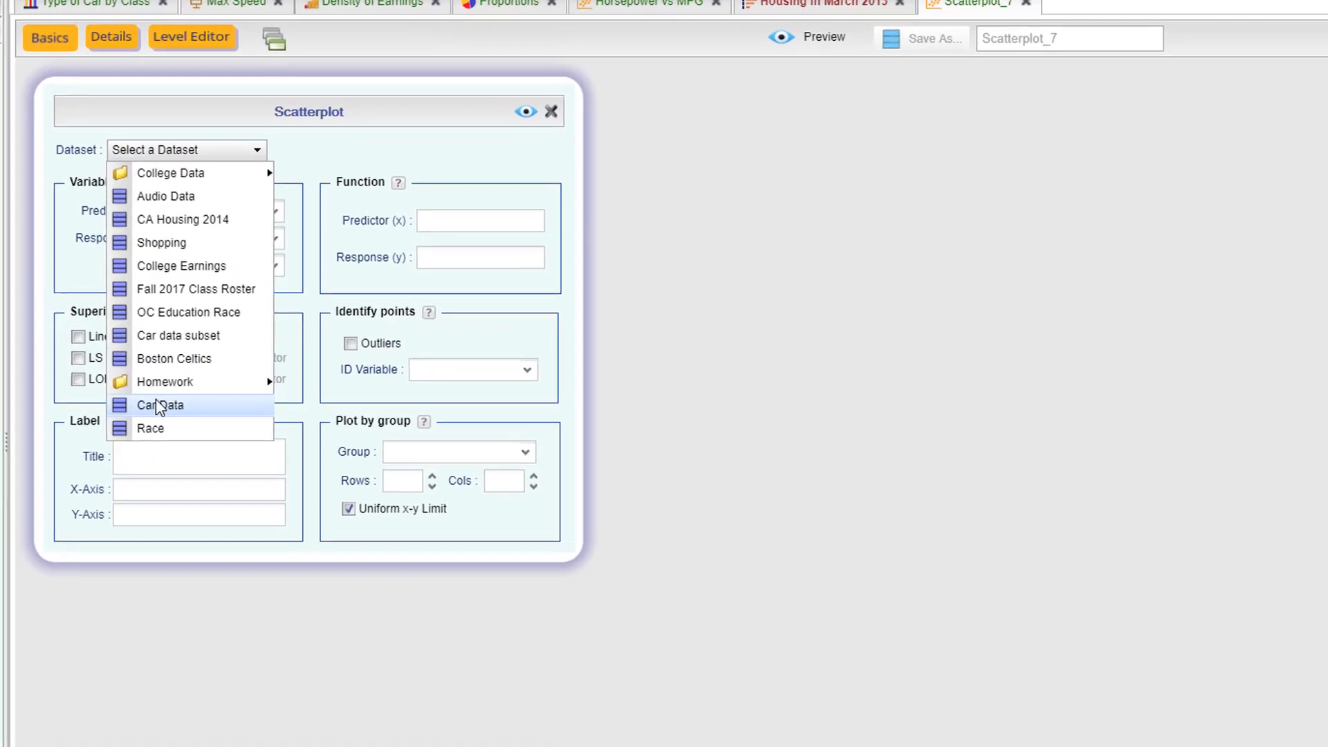
{"action": "left_click", "coordinate": [160, 405]}
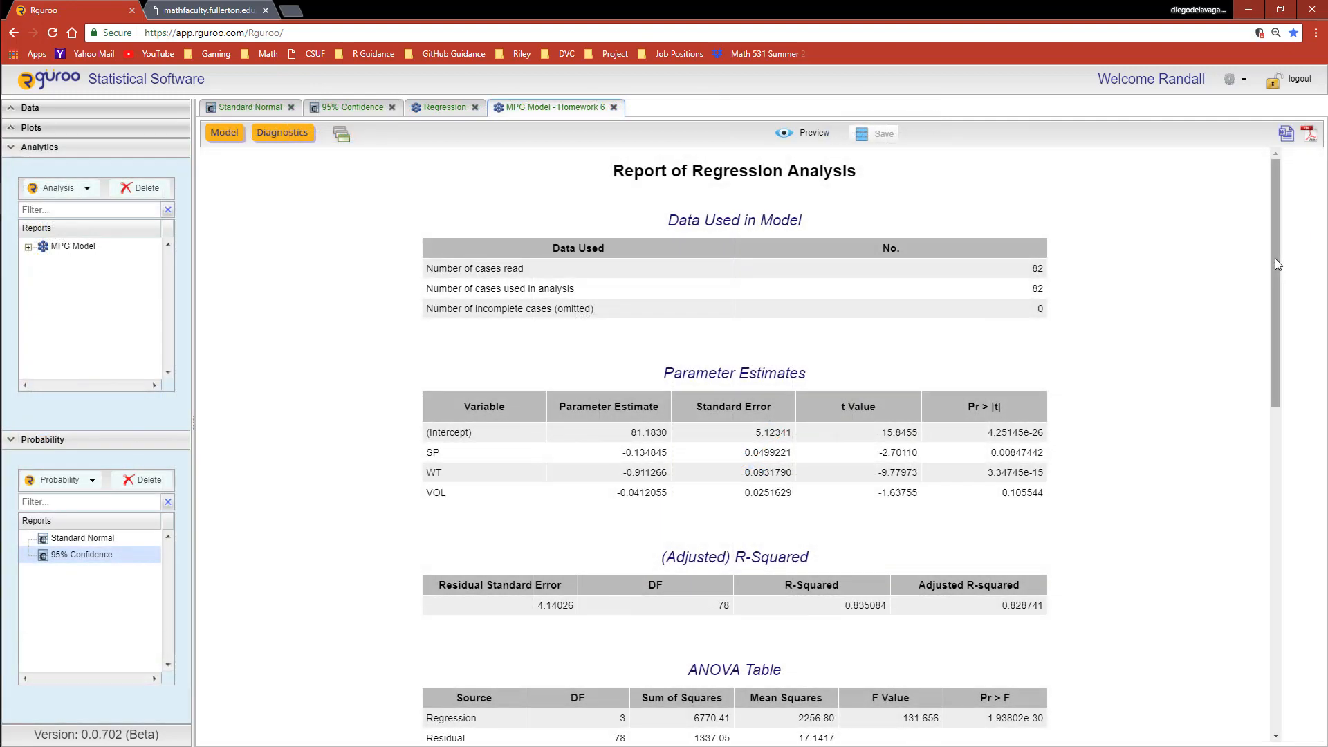
- Scroll the MPG Model report to the residual and Q-Q plots, then view the Standard Normal result
{"action": "scroll", "scroll_direction": "down", "scroll_amount": 3}
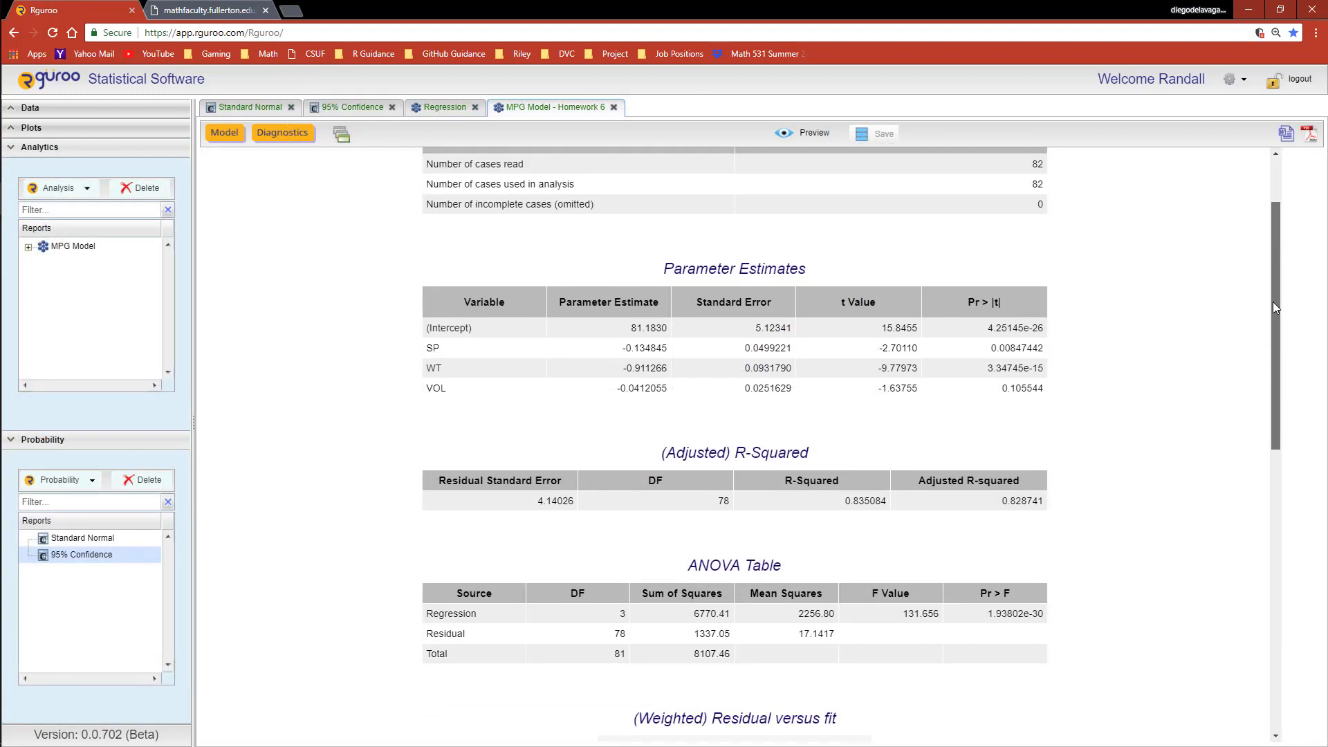
{"action": "scroll", "scroll_direction": "down", "scroll_amount": 3}
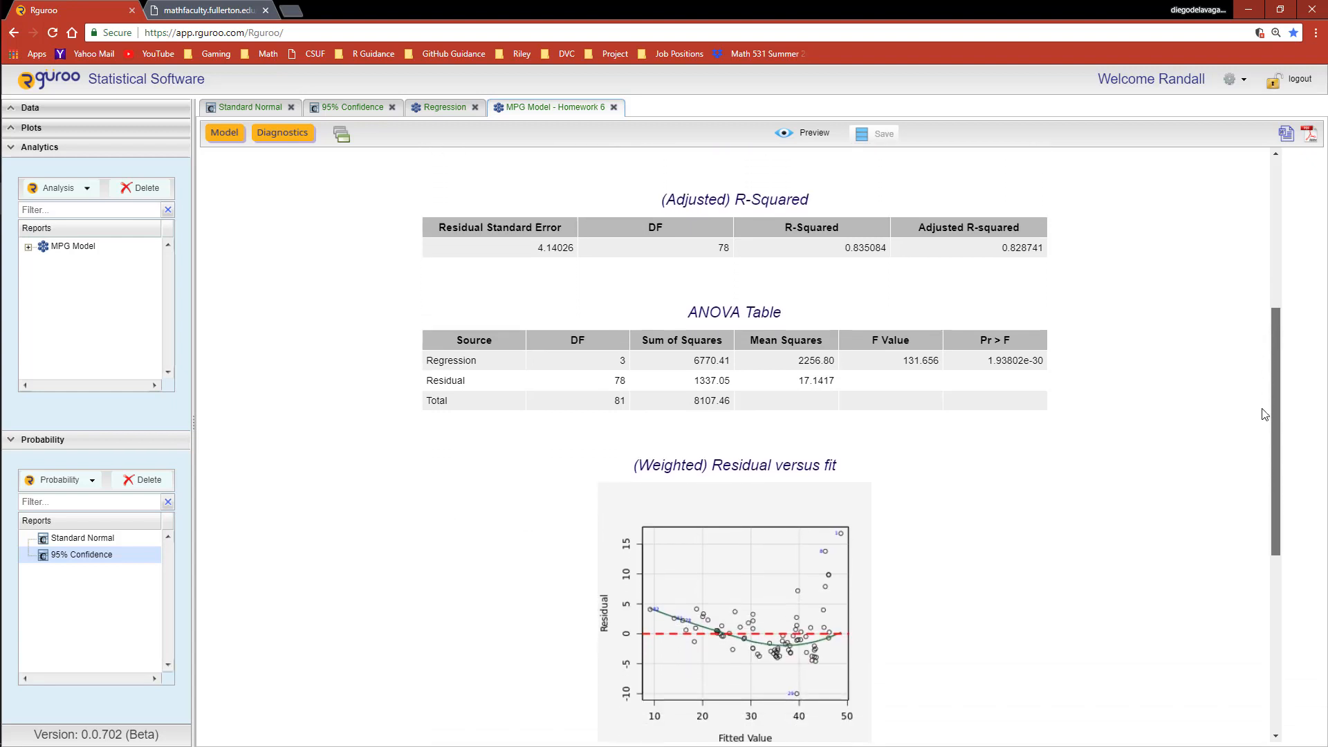
{"action": "scroll", "scroll_direction": "down", "scroll_amount": 3}
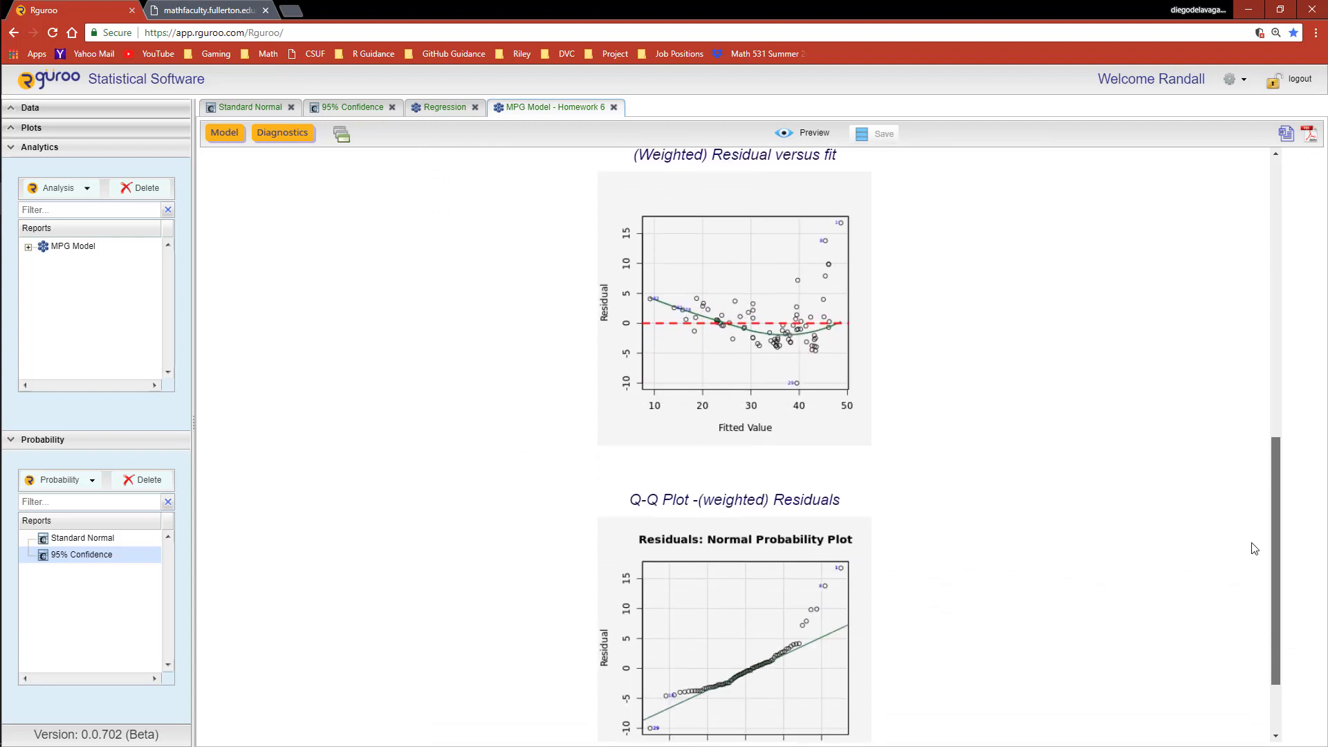
{"action": "left_click", "coordinate": [250, 107]}
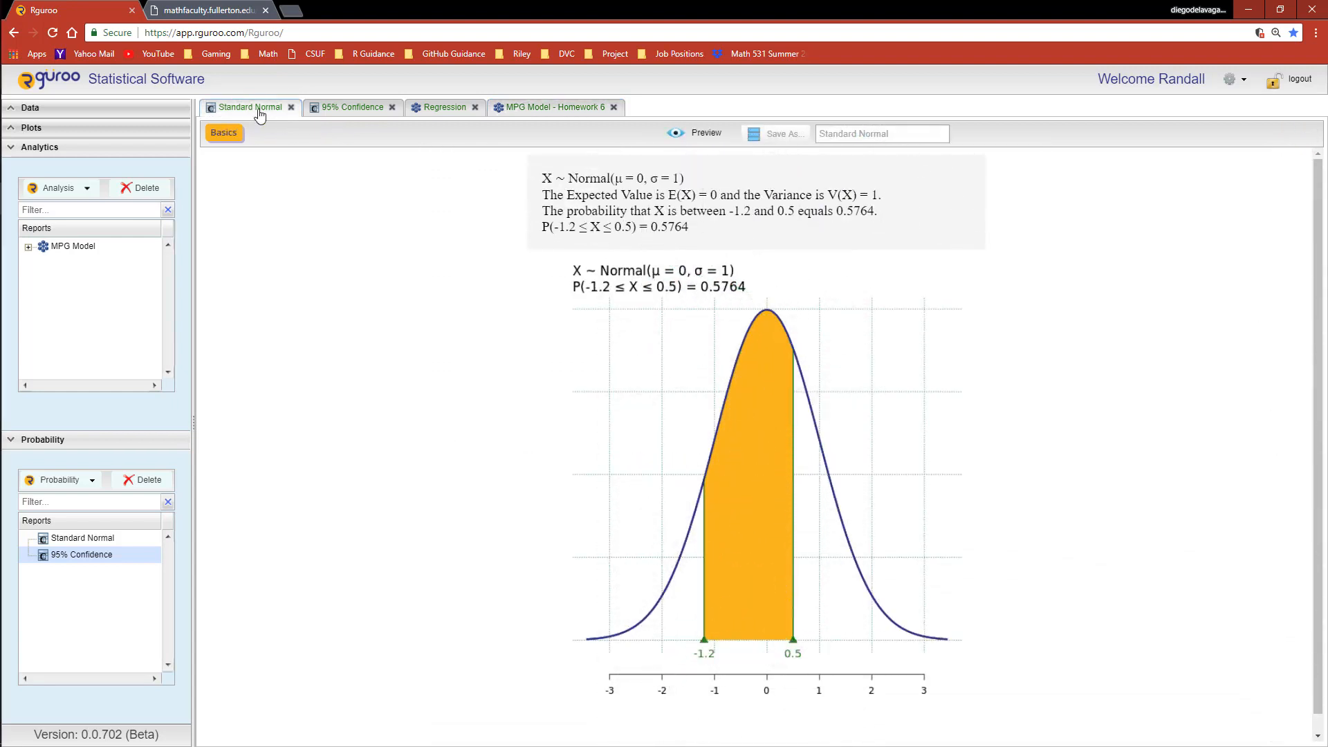